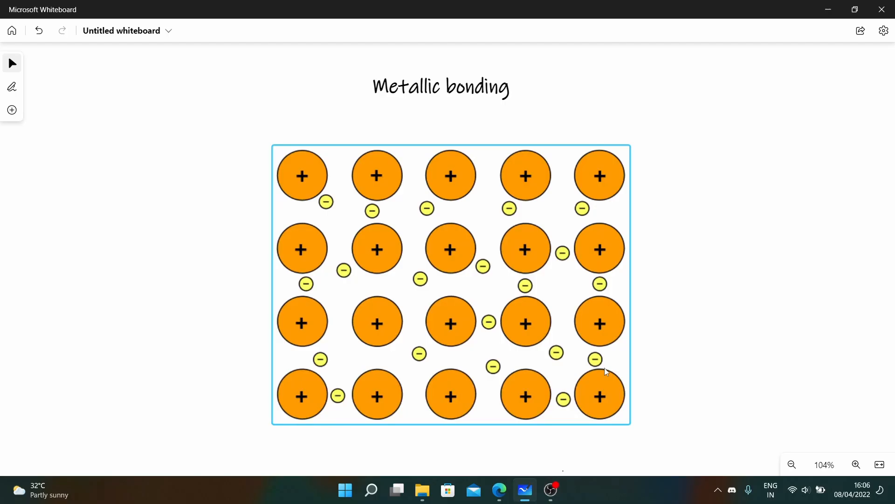
mouse_move(611, 372)
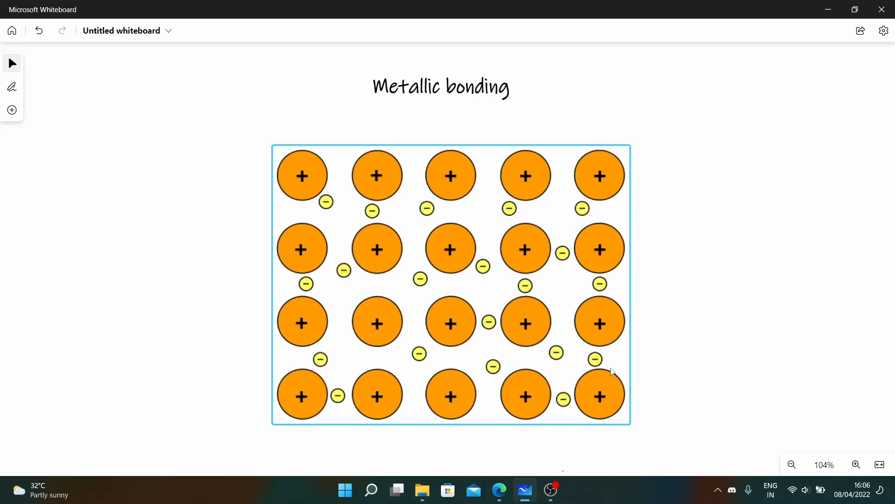
mouse_move(523, 303)
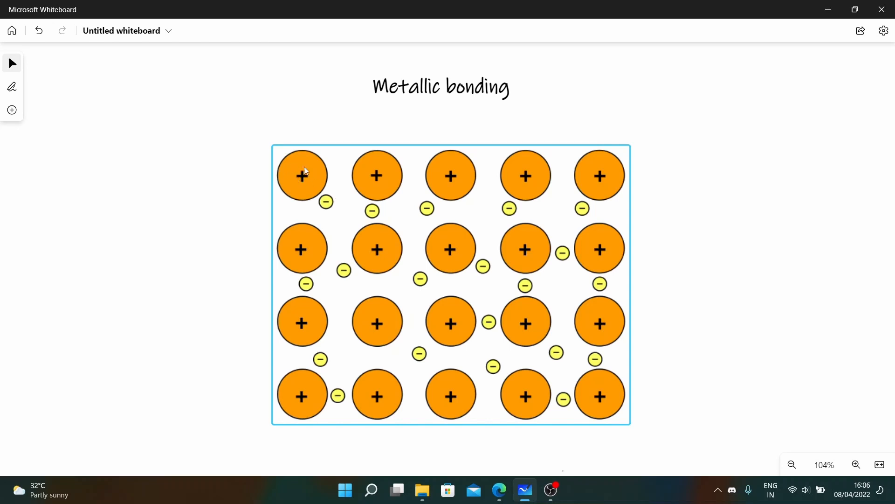
mouse_move(328, 211)
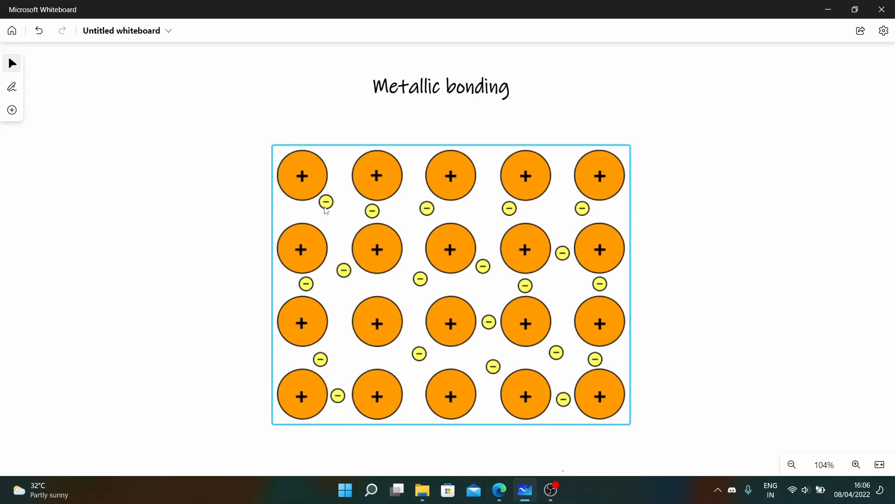
Add the definition of metallic bonding as electrostatic attraction between metals and delocalized electrons
left_click(250, 244)
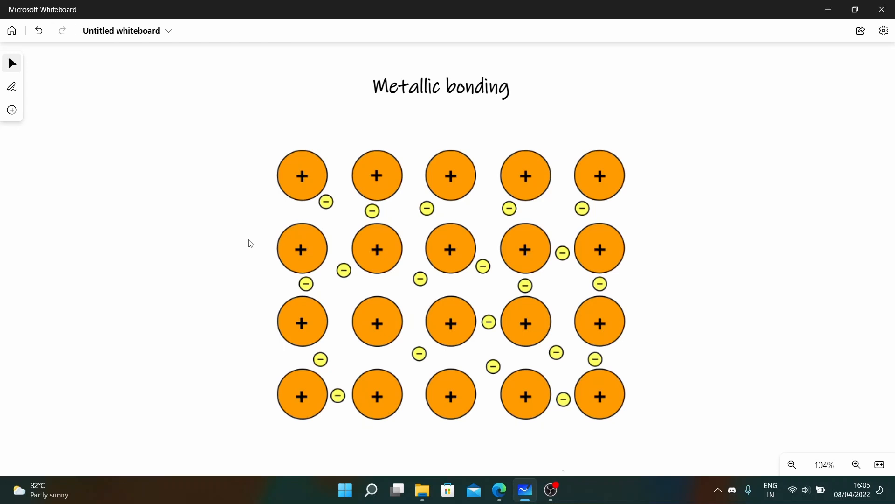
type("The octet rule states that all atoms should have 8 electrons in their valence shell (outermost shell) to be stable.")
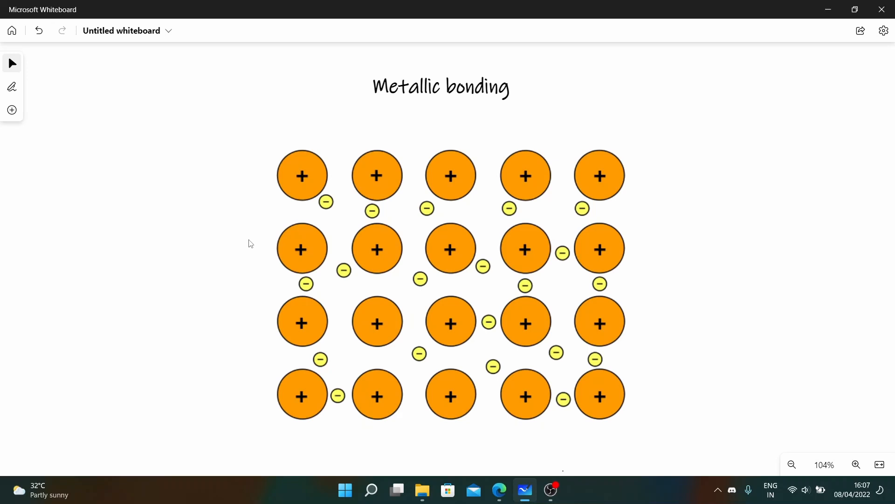
type("Metallic bonding is the electrostatic force of attraction between the metals and the delocalized electrons.")
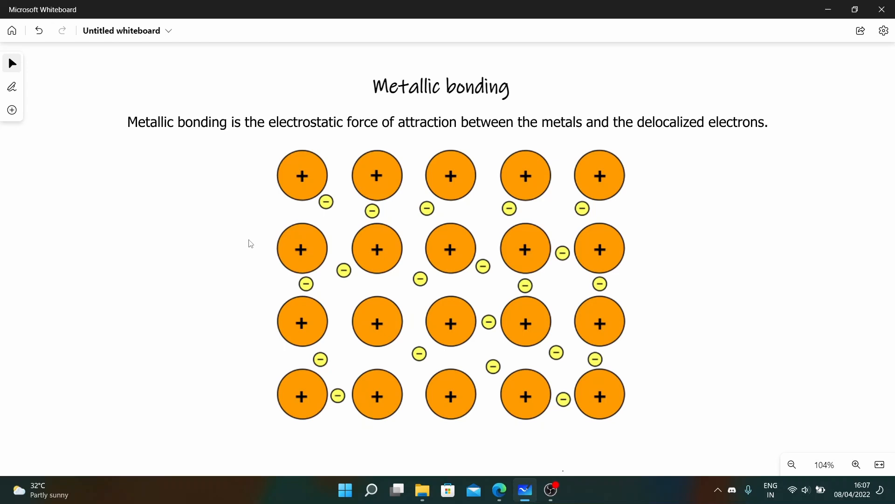
left_click(450, 248)
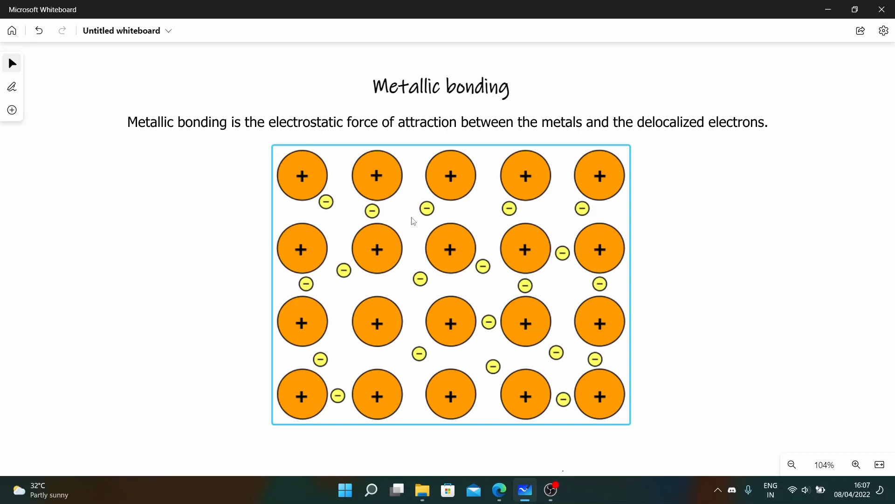
mouse_move(423, 212)
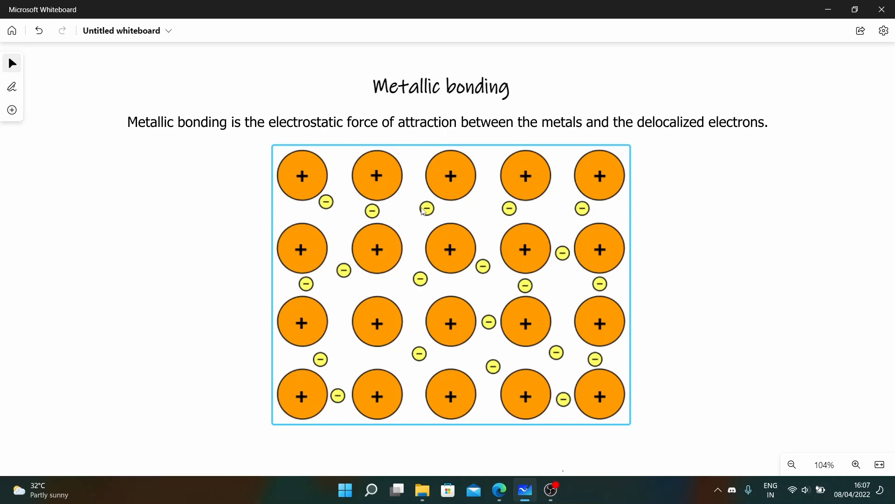
mouse_move(486, 184)
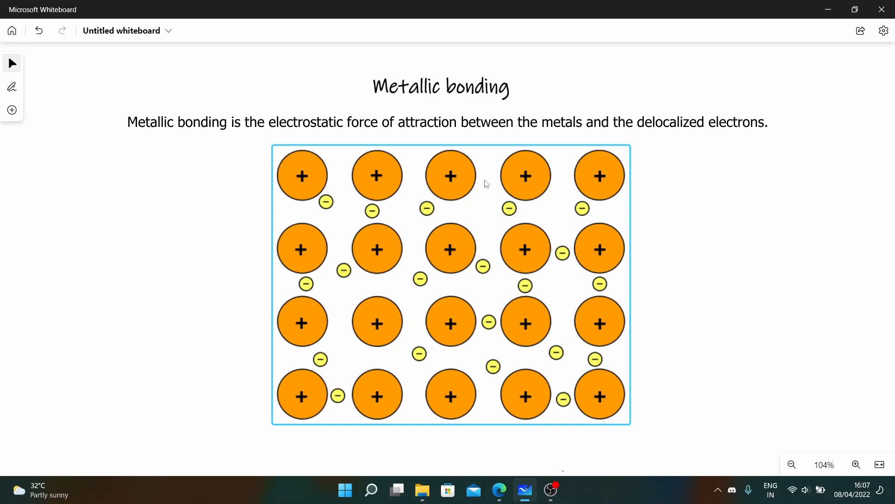
mouse_move(533, 327)
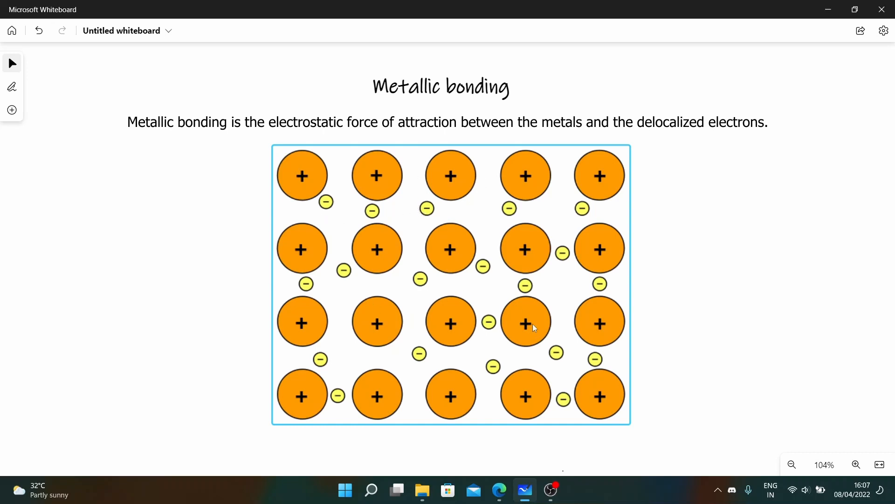
mouse_move(519, 335)
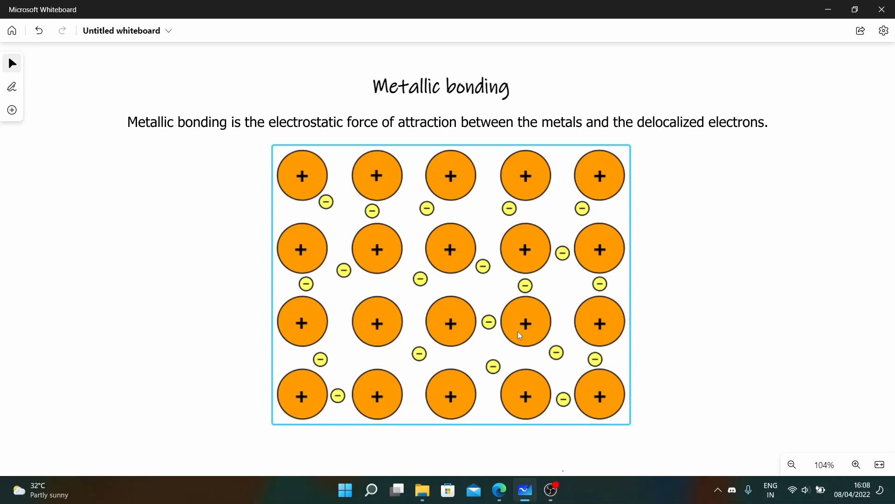
left_click(519, 322)
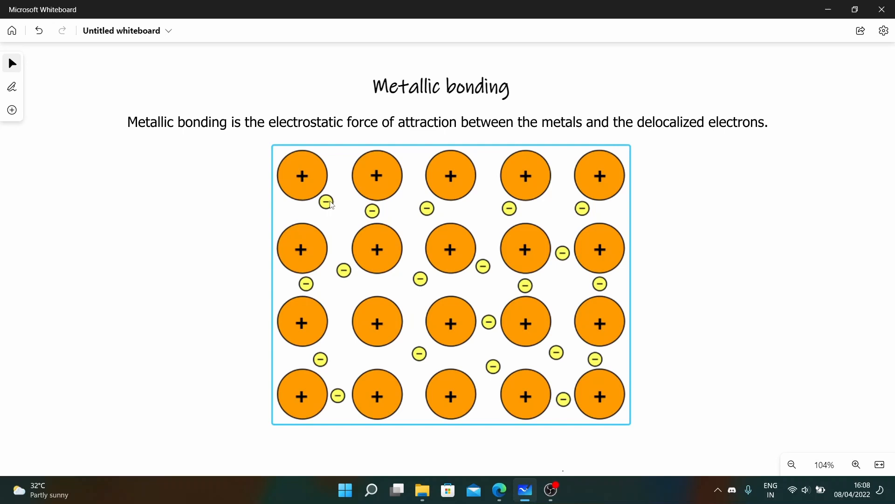
mouse_move(313, 193)
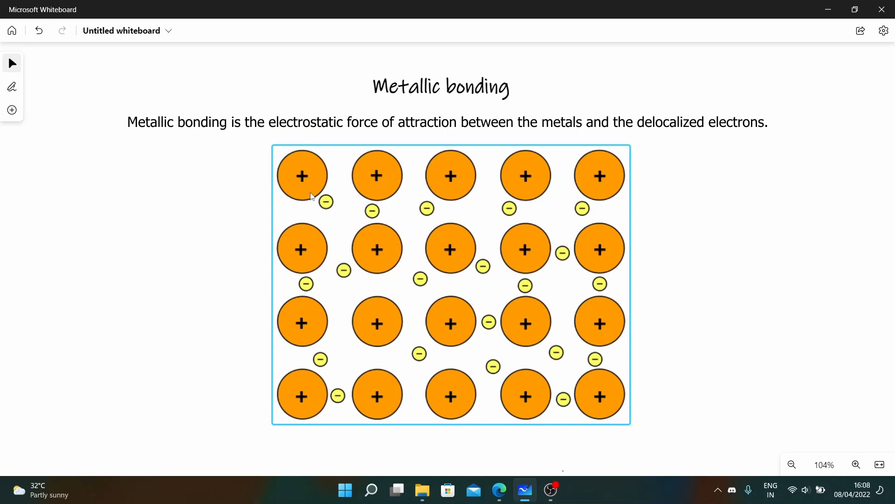
mouse_move(353, 194)
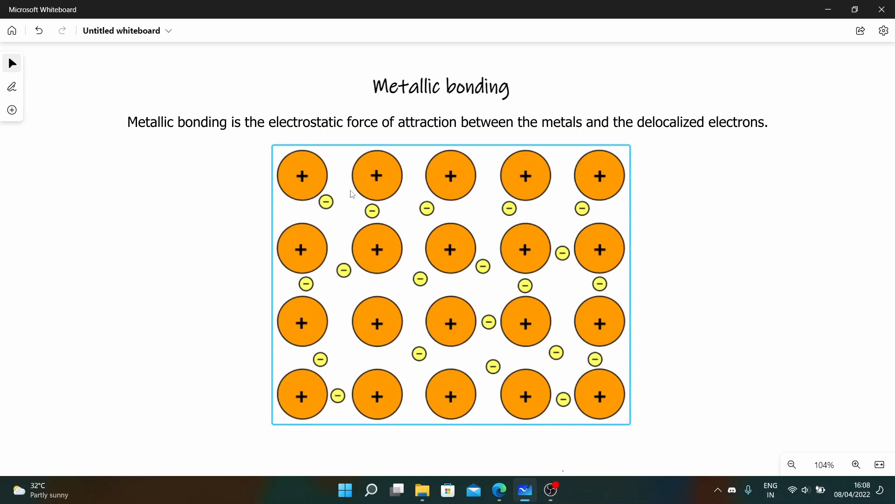
Select the whole lattice of orange ions and yellow electrons as one group
left_click(712, 136)
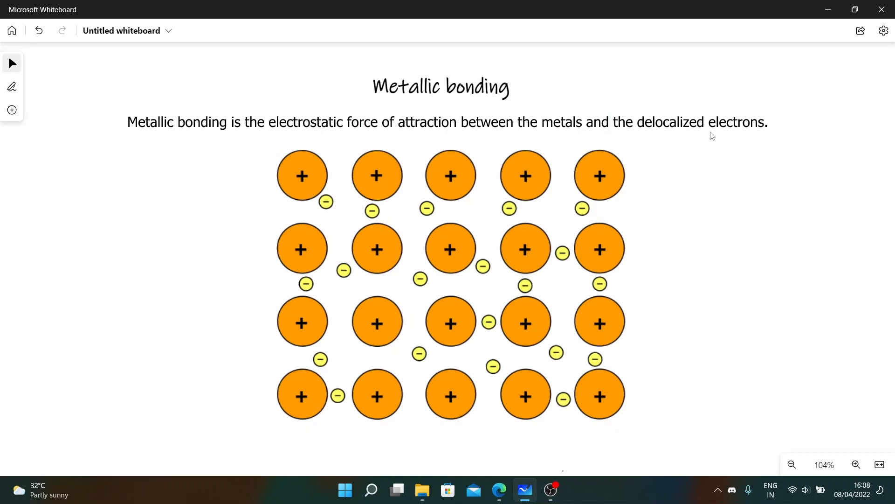
left_click(301, 175)
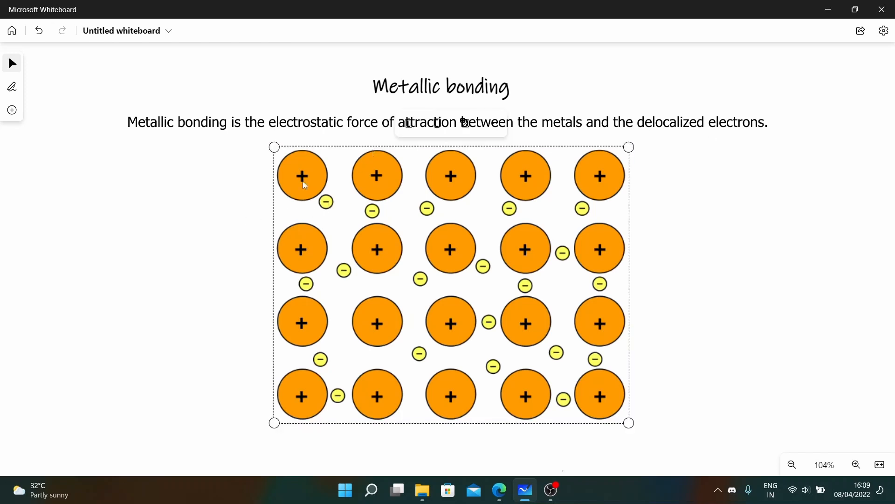
mouse_move(319, 217)
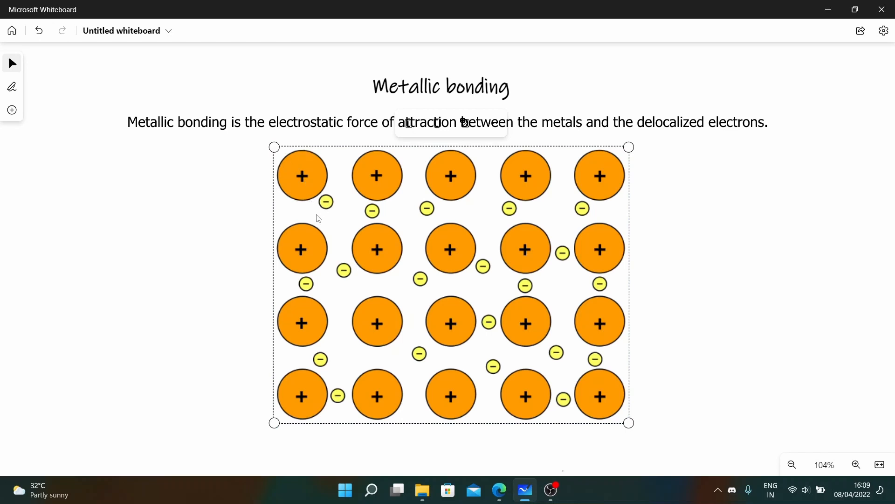
mouse_move(371, 240)
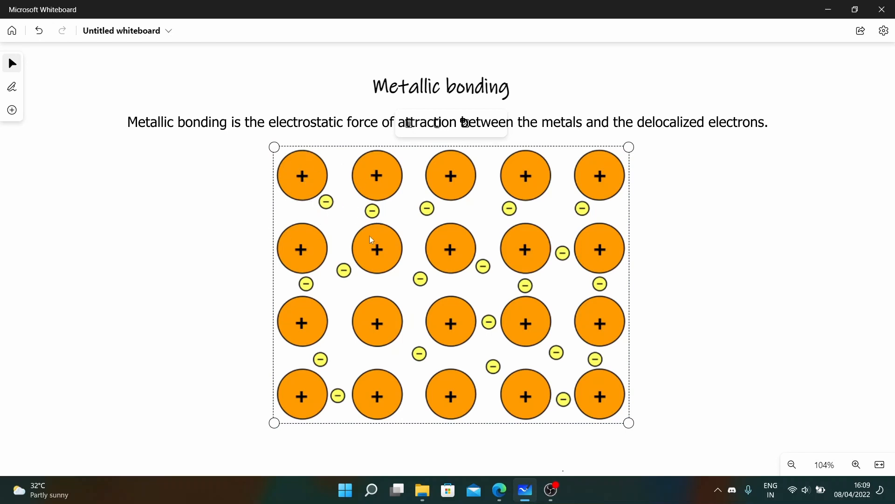
mouse_move(344, 172)
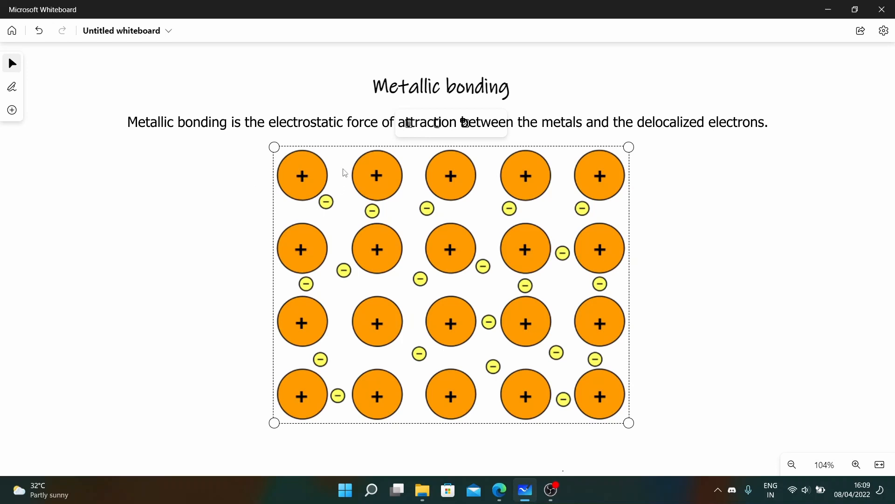
mouse_move(302, 223)
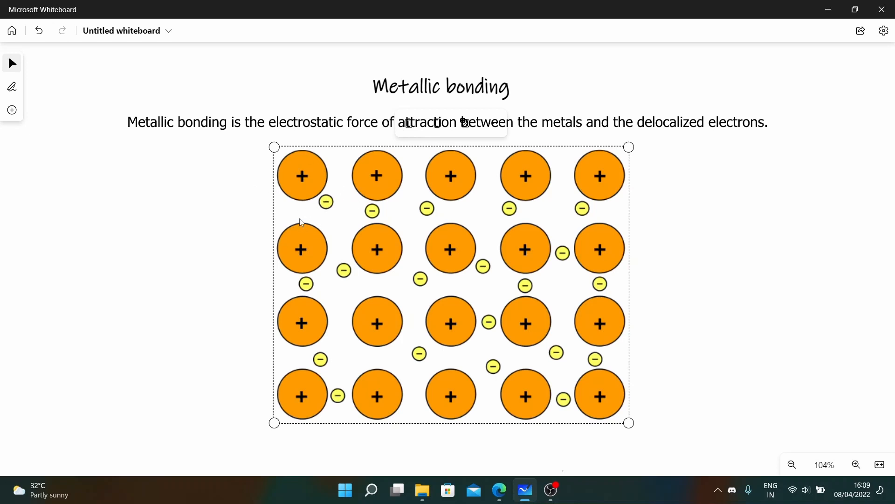
mouse_move(314, 222)
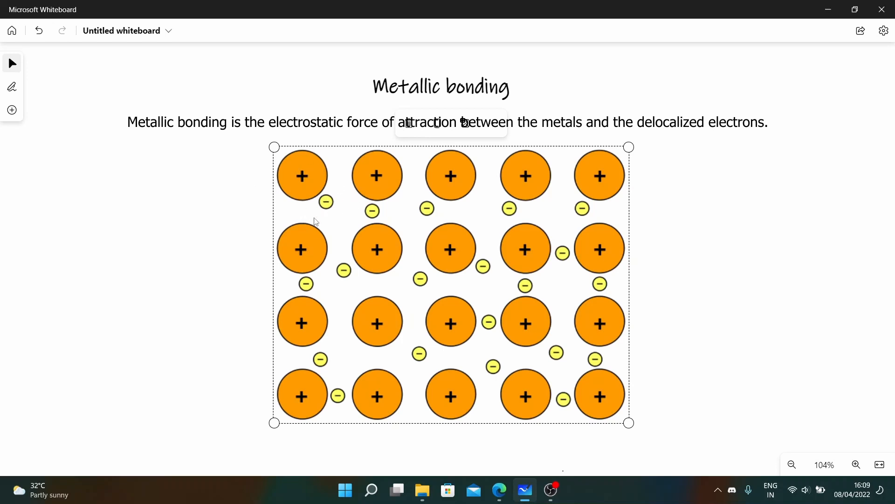